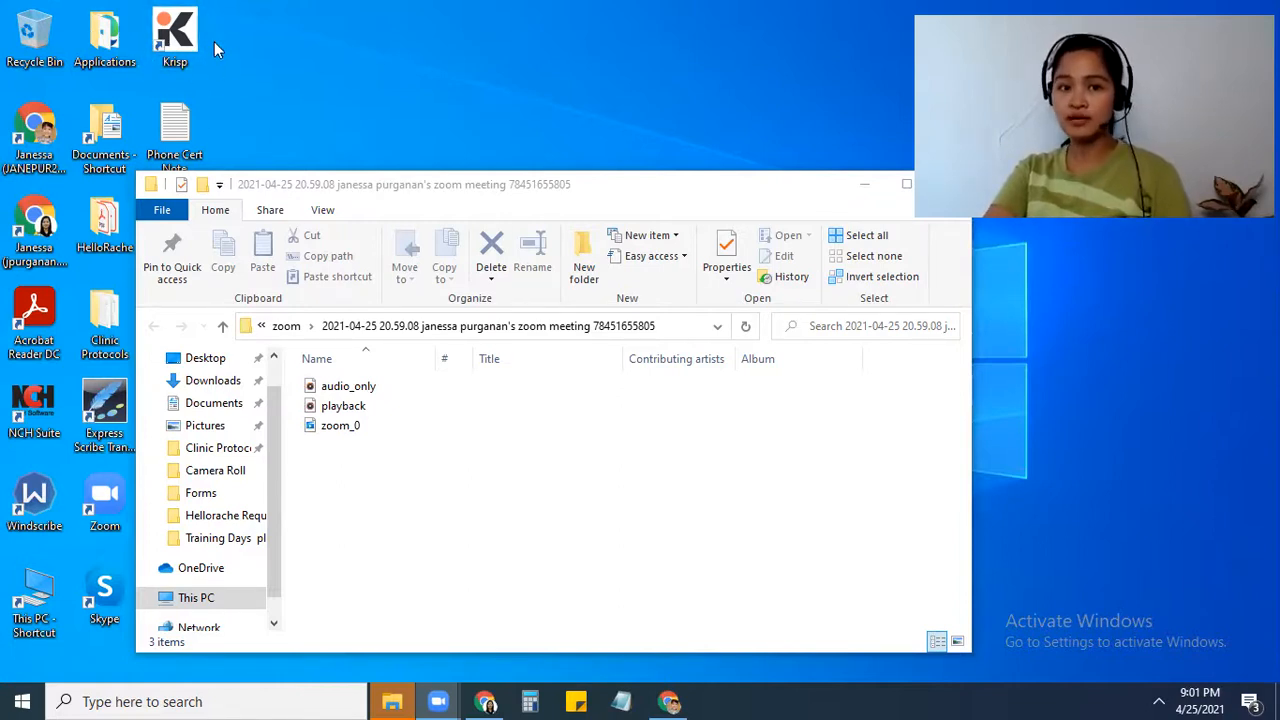
{"action": "mouse_move", "coordinate": [252, 84]}
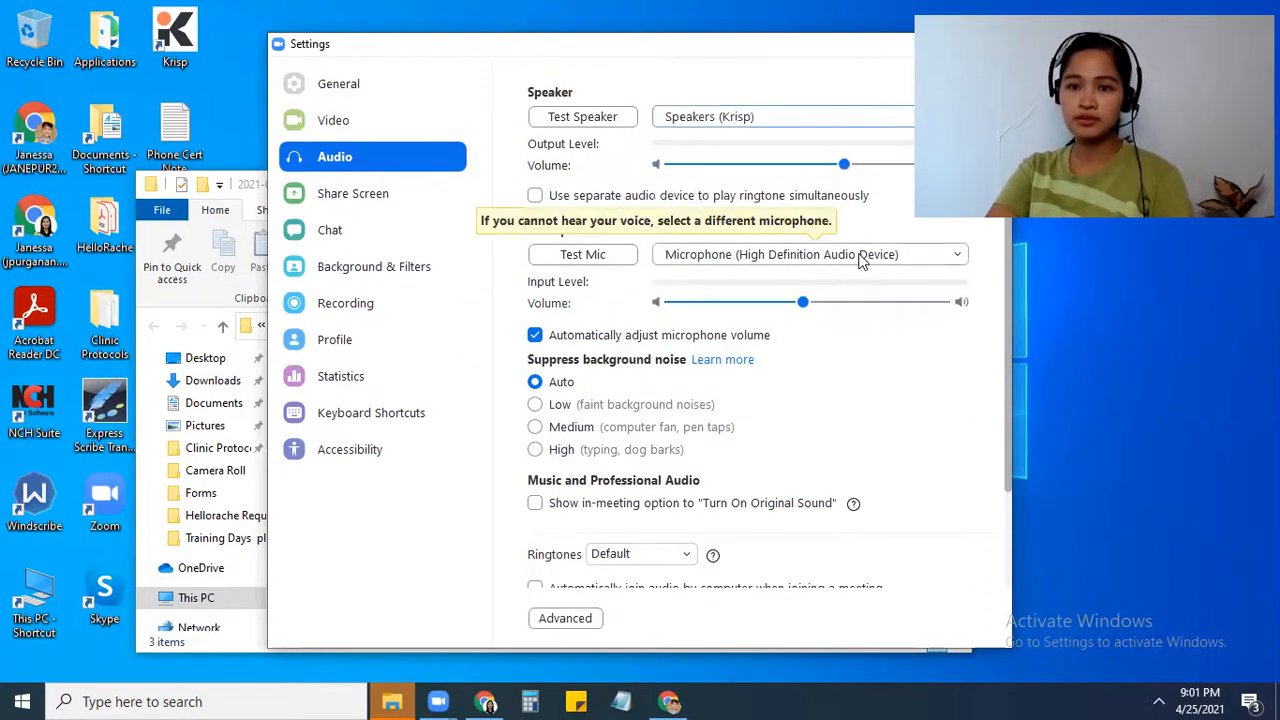
Step: Select Krisp Microphone (Krisp) as Zoom's microphone, matching the Krisp speaker
{"action": "left_click", "coordinate": [808, 254]}
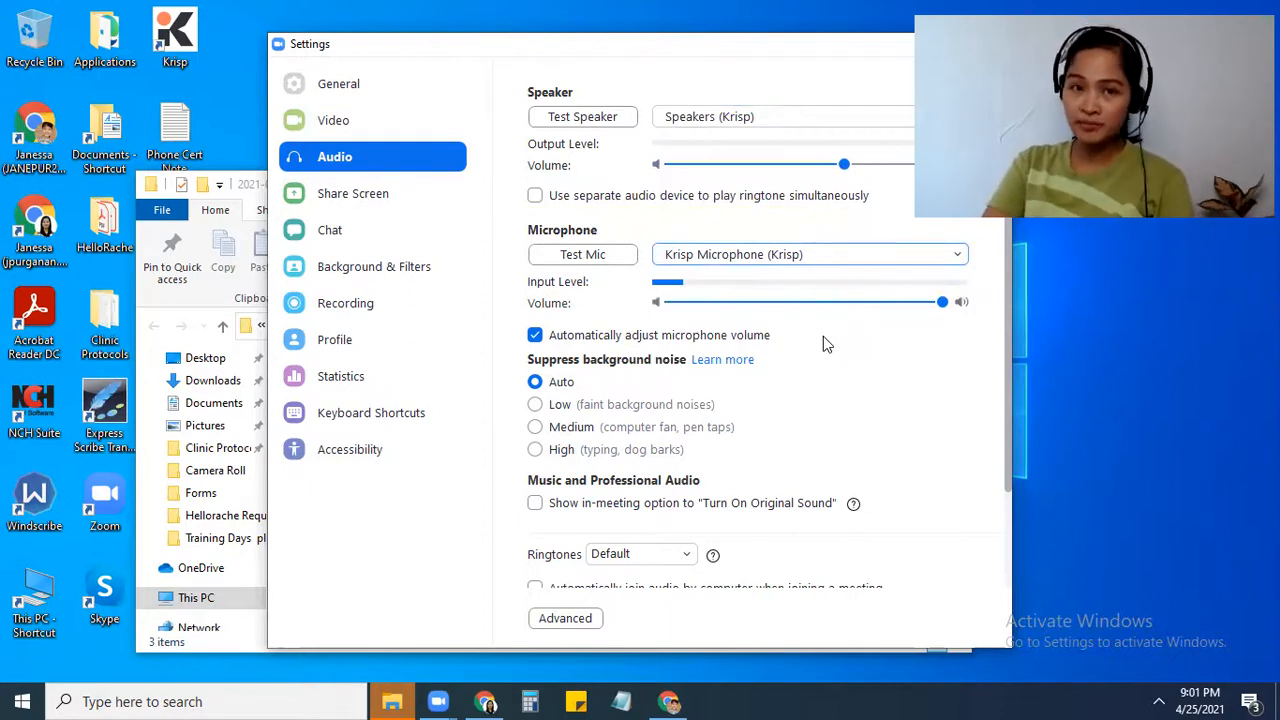
{"action": "mouse_move", "coordinate": [1144, 452]}
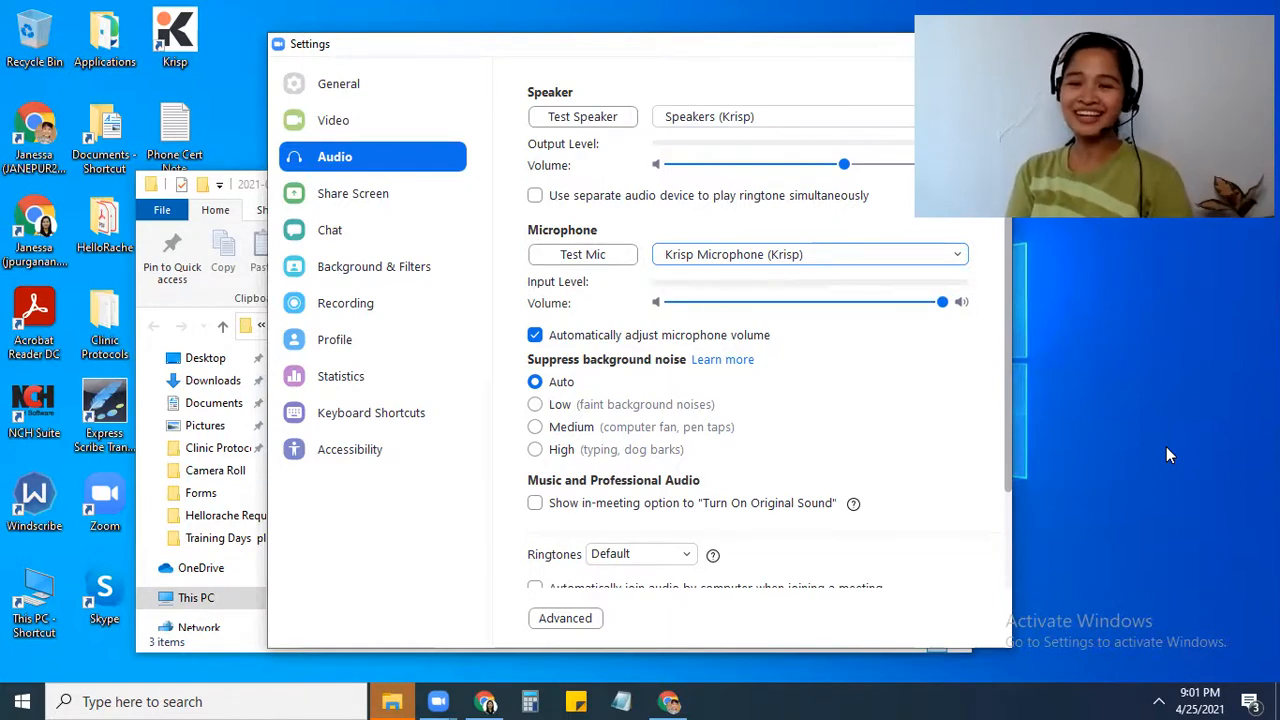
{"action": "mouse_move", "coordinate": [1220, 412]}
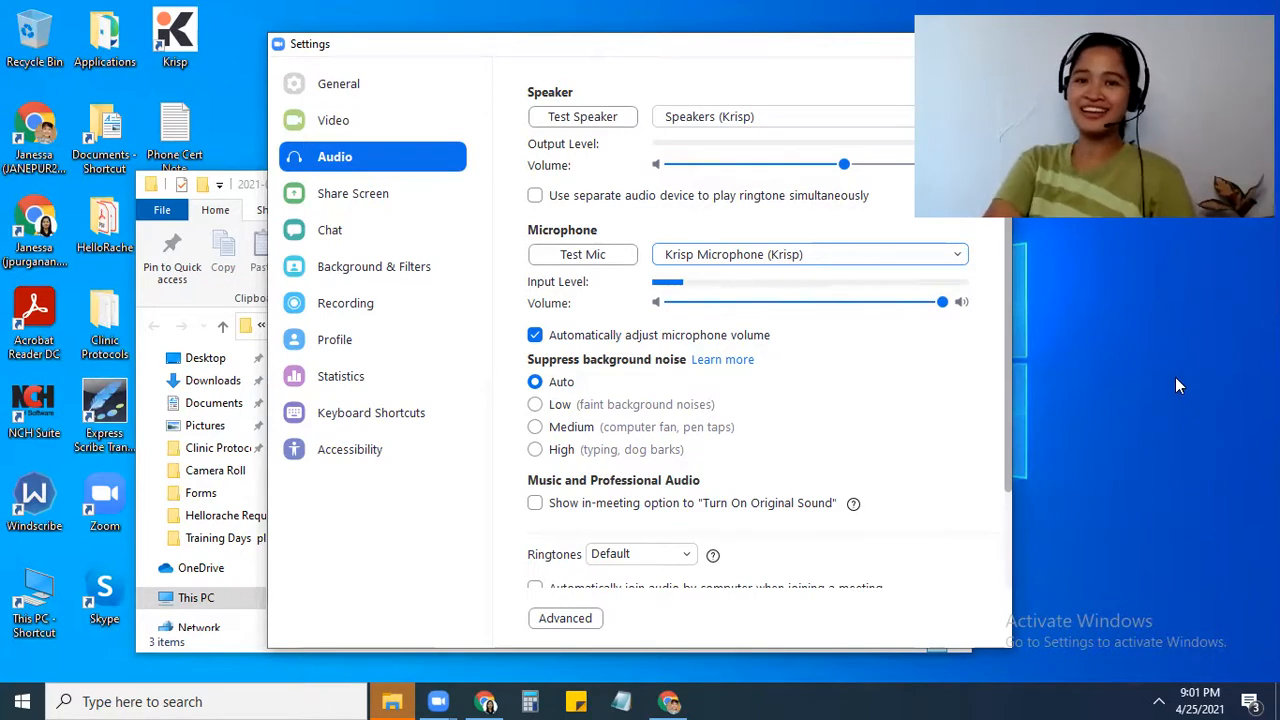
{"action": "mouse_move", "coordinate": [1108, 316]}
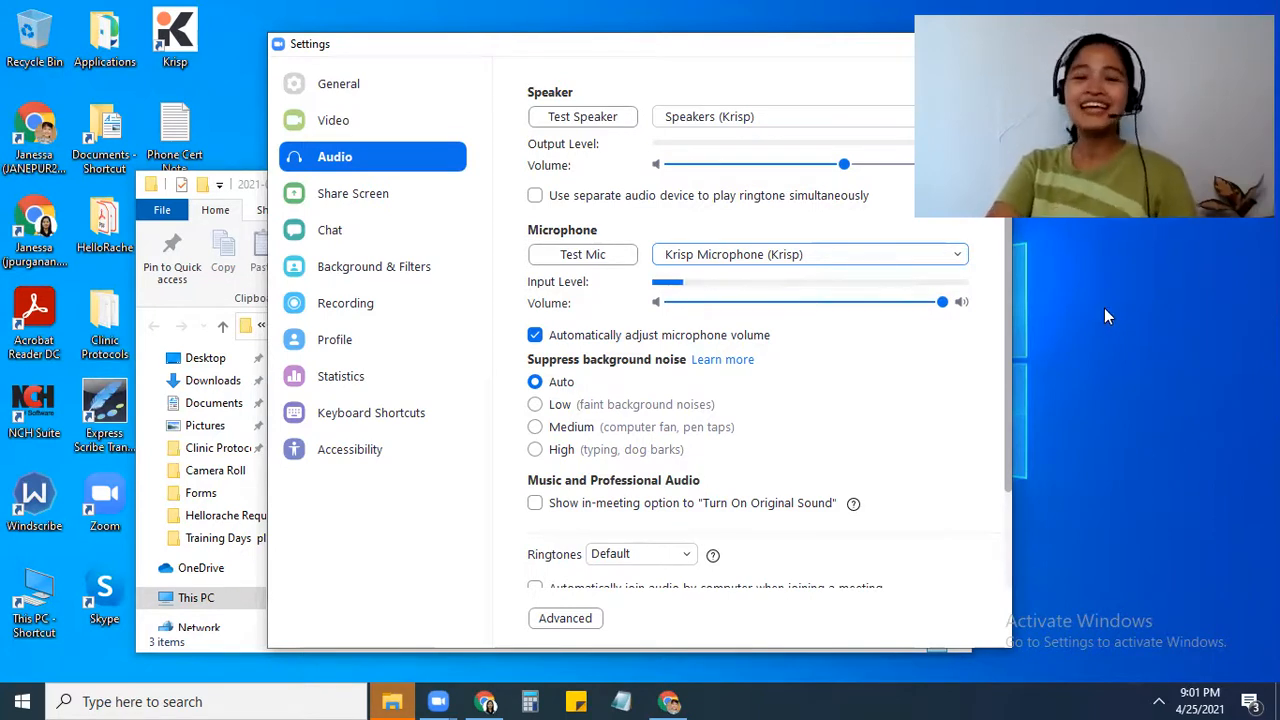
{"action": "mouse_move", "coordinate": [1080, 304]}
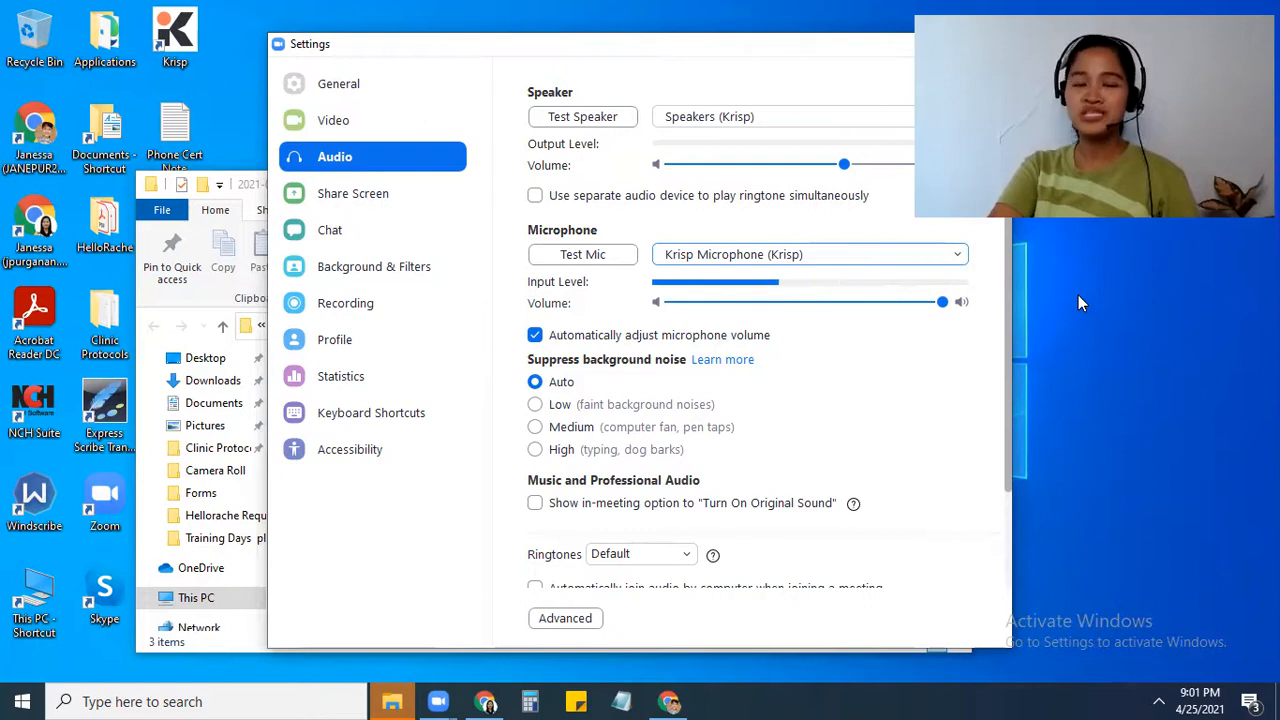
{"action": "mouse_move", "coordinate": [1068, 568]}
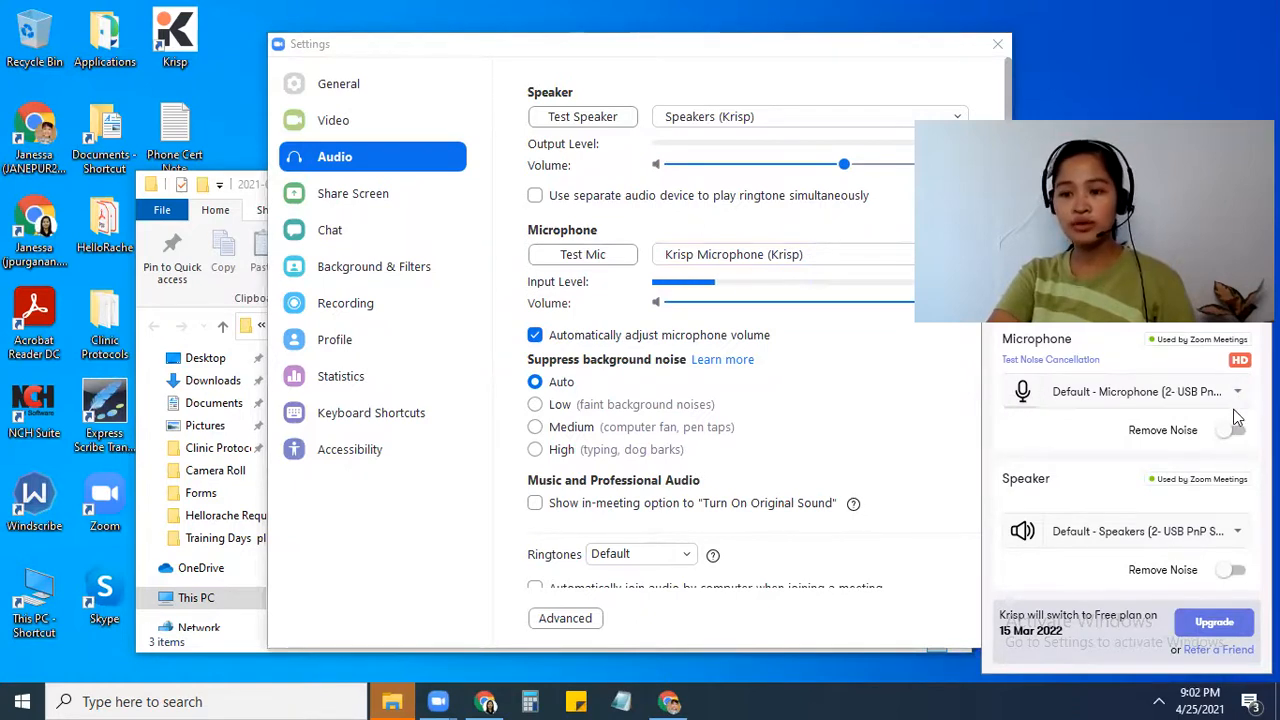
Step: Switch on Krisp's Remove Noise toggle for the microphone
{"action": "left_click", "coordinate": [1232, 430]}
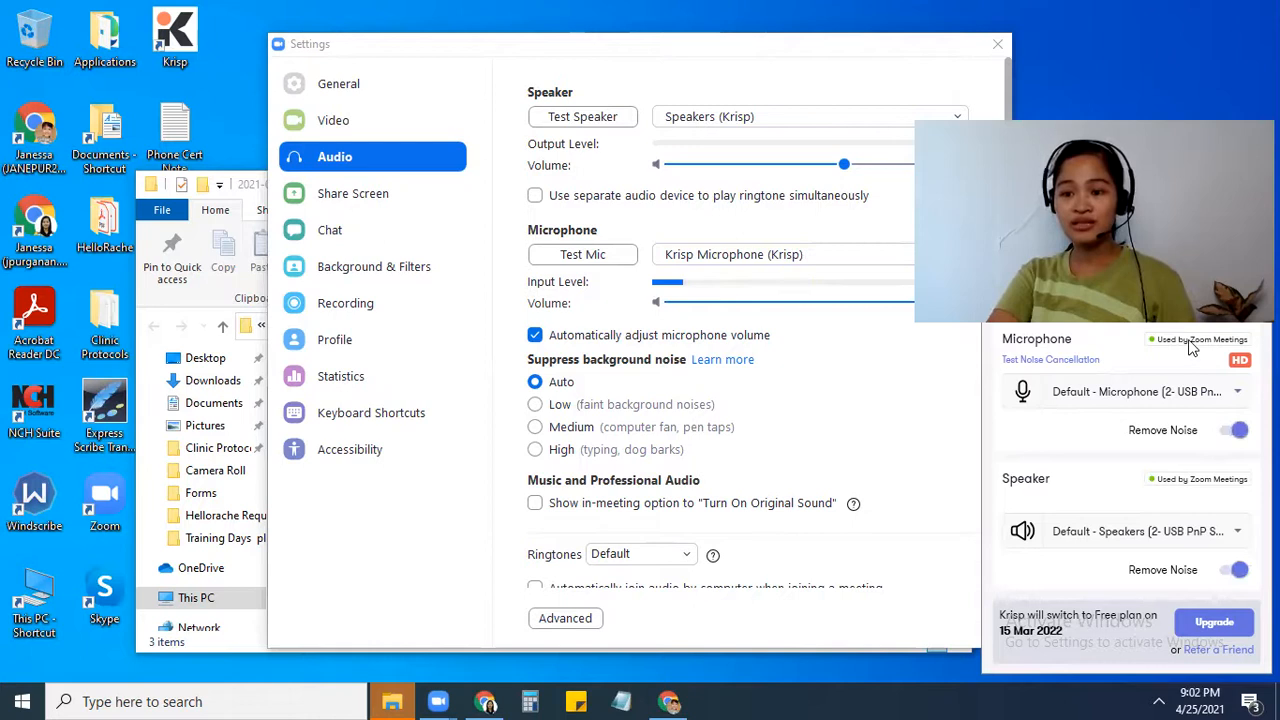